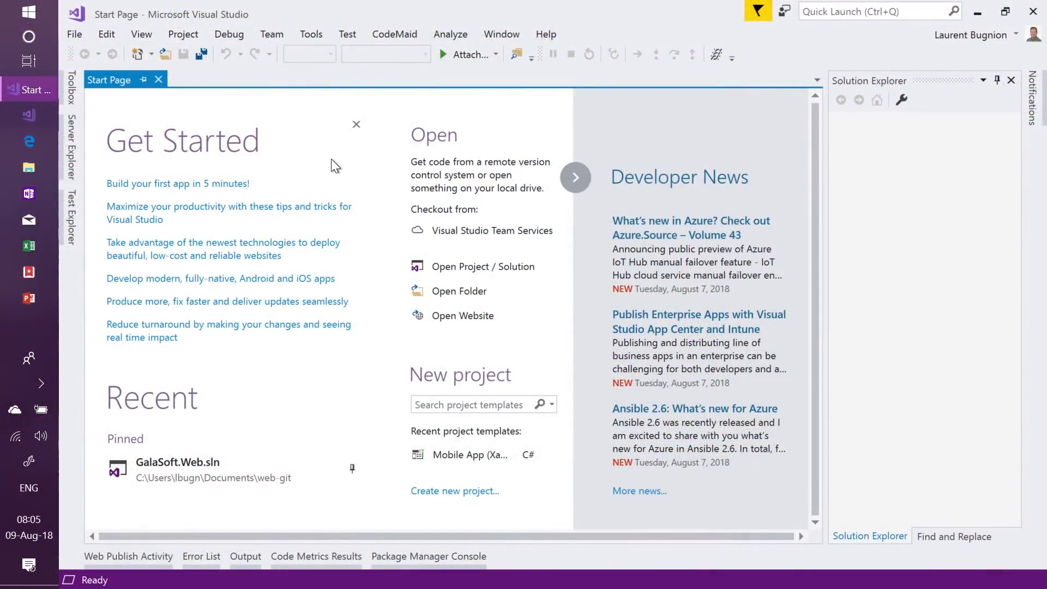
pyautogui.moveTo(470, 499)
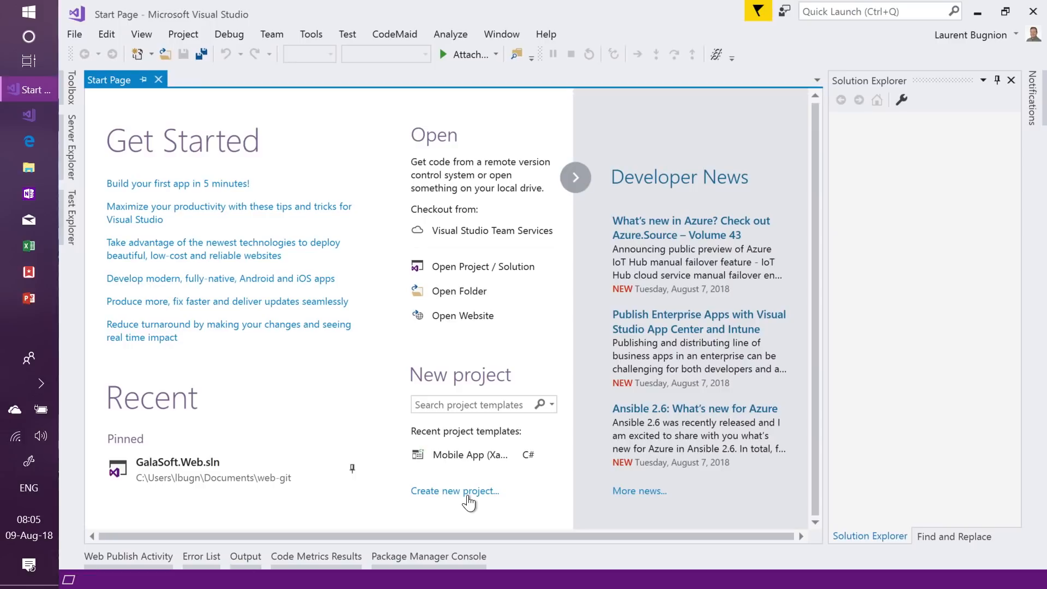
# Step: Create a new Mobile App (Xamarin.Forms) project under Cross-Platform, keeping the name App2
pyautogui.click(455, 490)
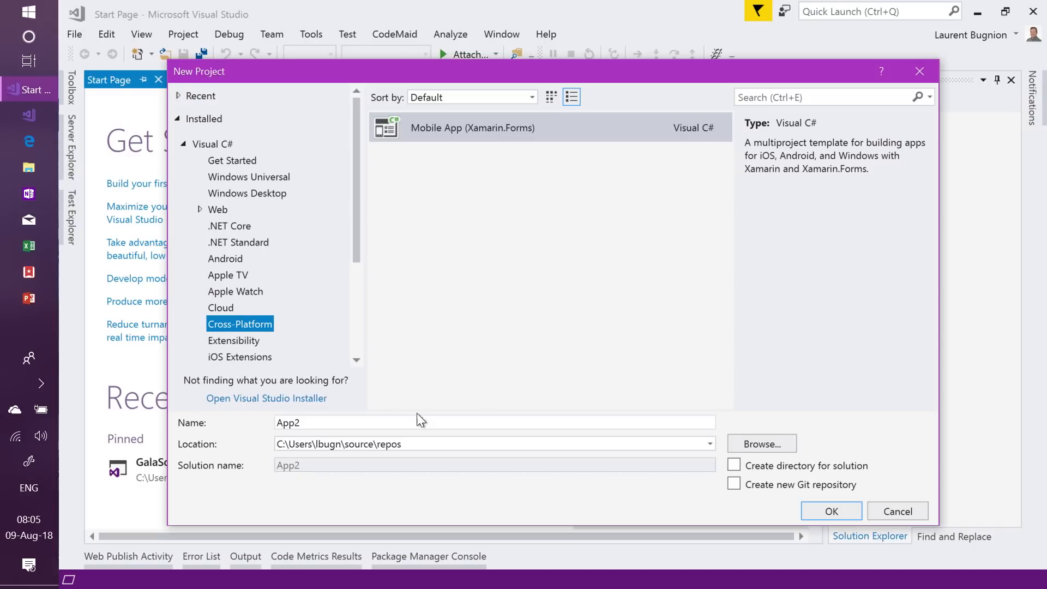
pyautogui.click(831, 510)
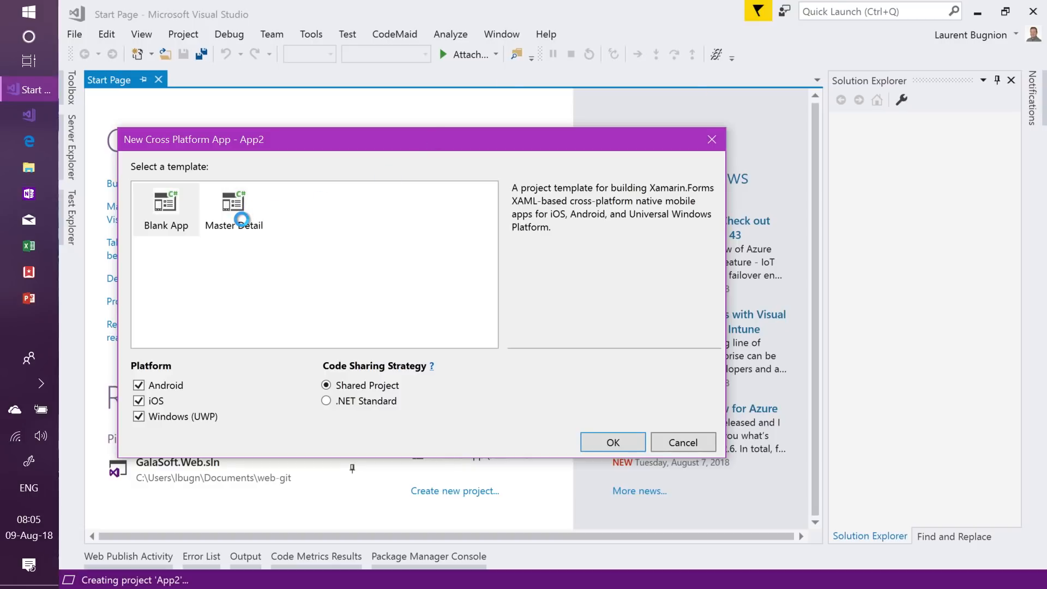
# Step: Choose the Master Detail template with .NET Standard code sharing for Android, iOS and UWP
pyautogui.click(233, 208)
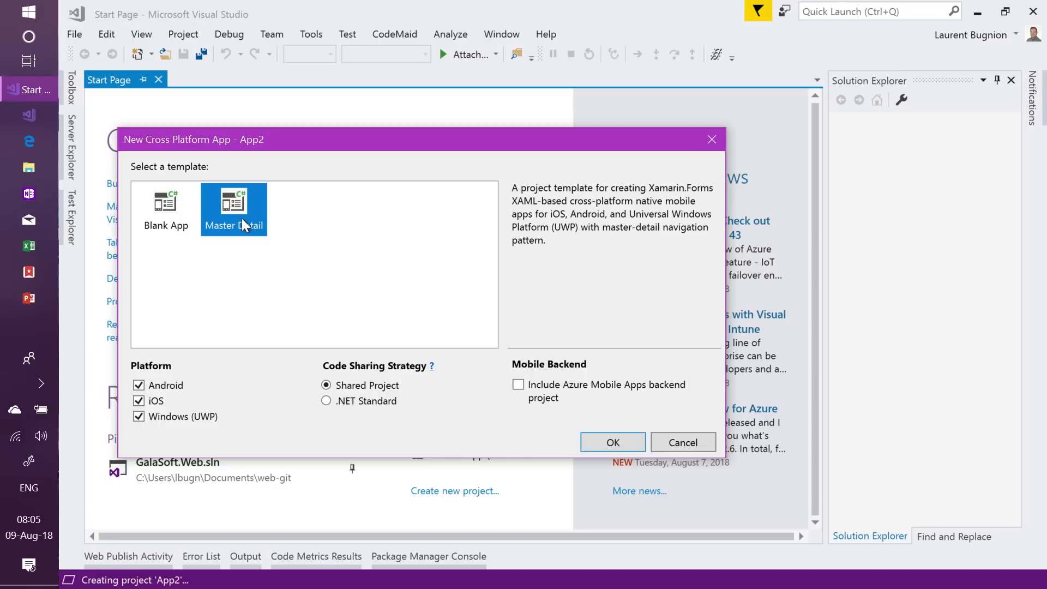
pyautogui.moveTo(182, 255)
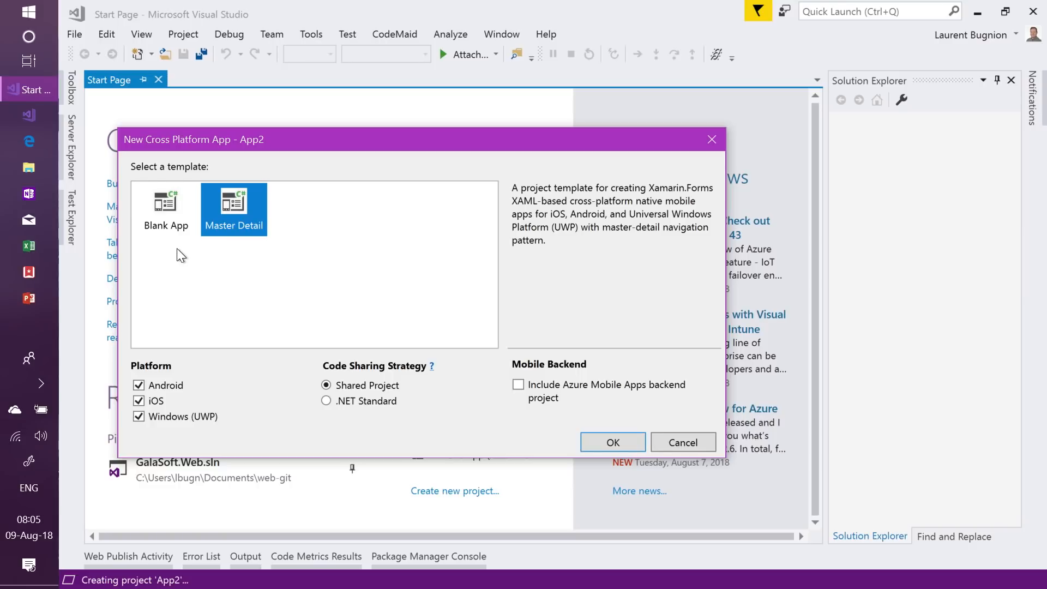
pyautogui.moveTo(178, 252)
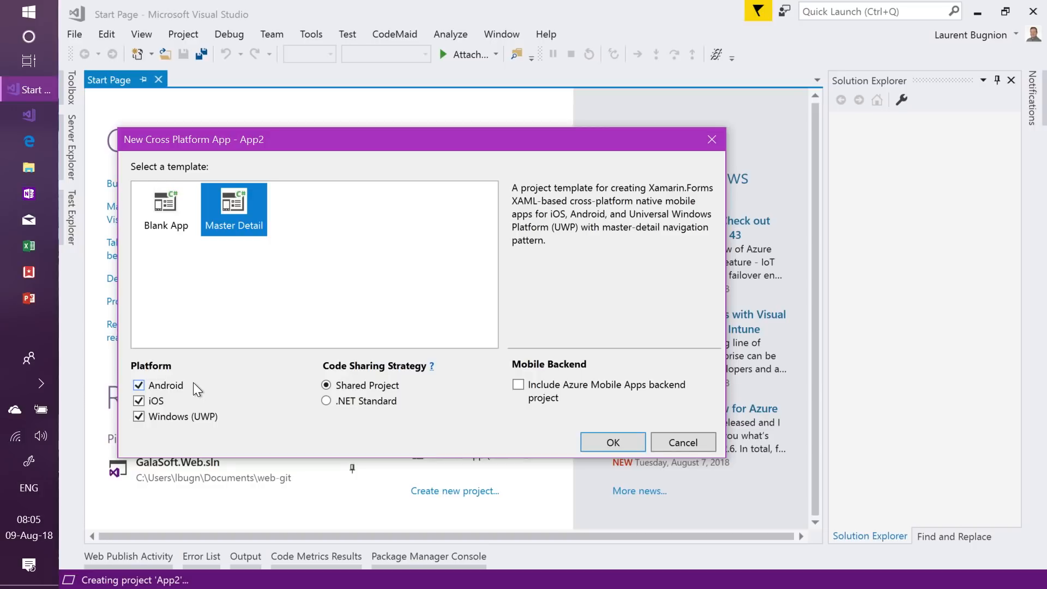
pyautogui.moveTo(210, 386)
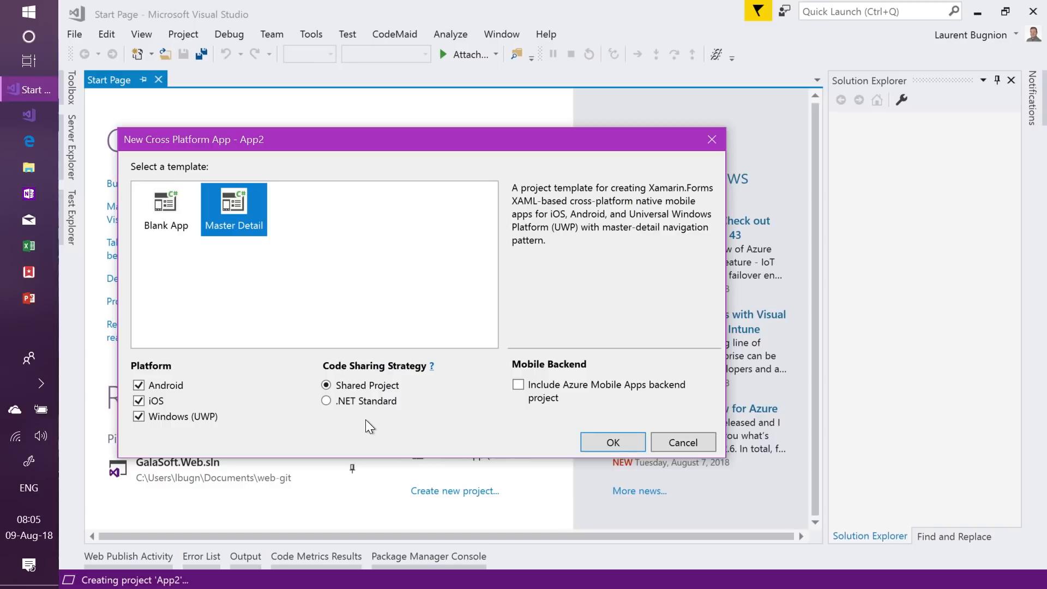
pyautogui.click(326, 400)
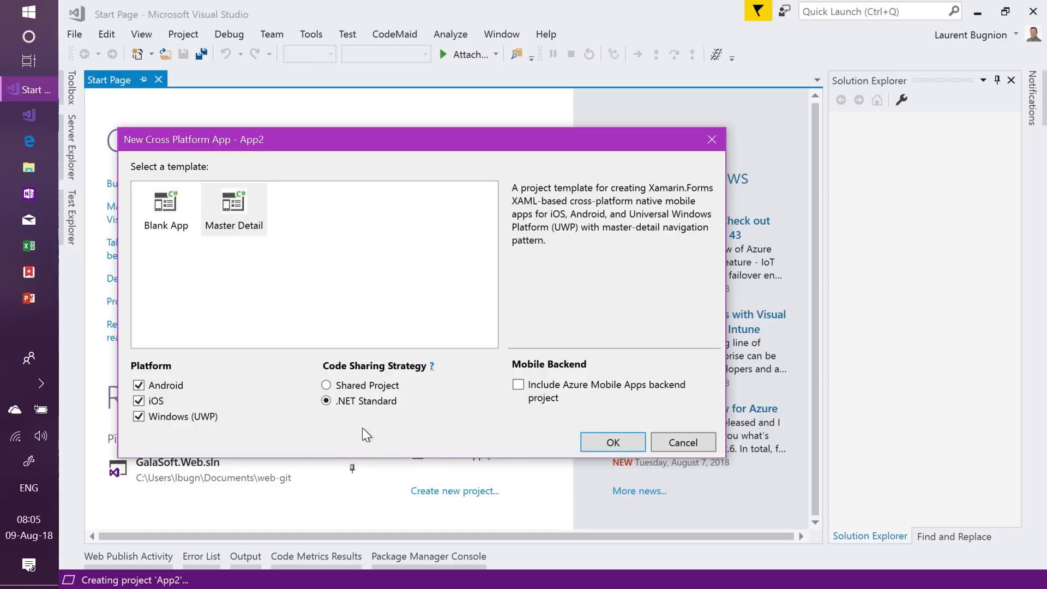
# Step: Confirm the settings so the App2 solution is generated with four projects and MainPage.xaml open
pyautogui.click(612, 442)
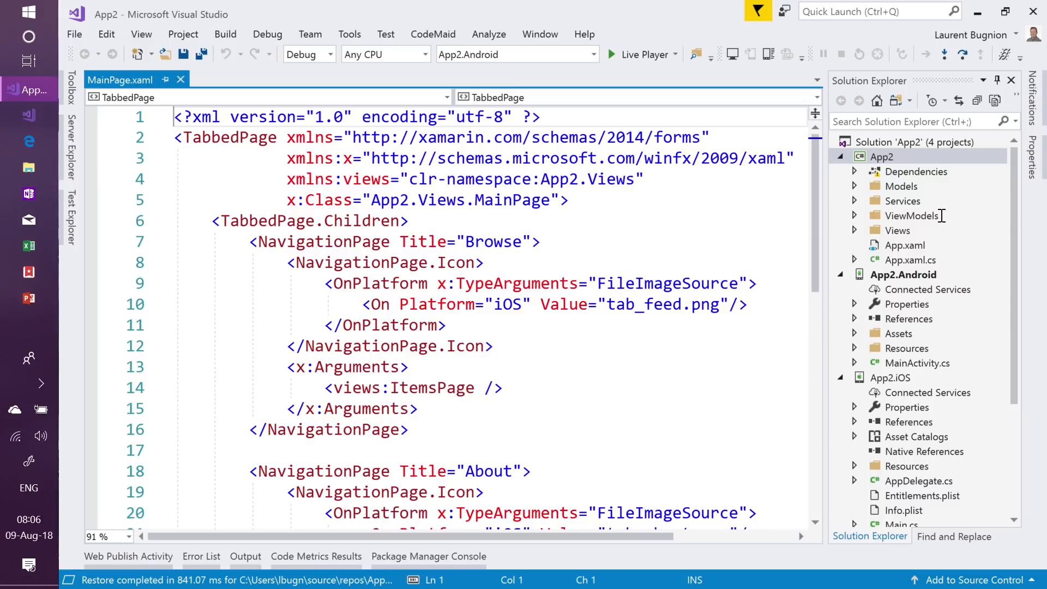
pyautogui.moveTo(941, 220)
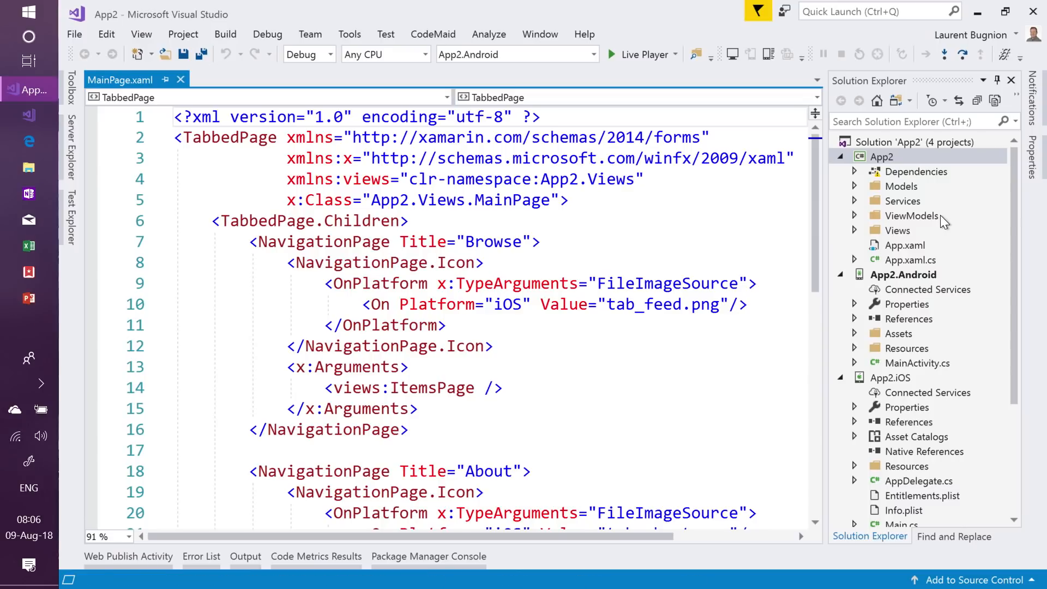
pyautogui.moveTo(951, 214)
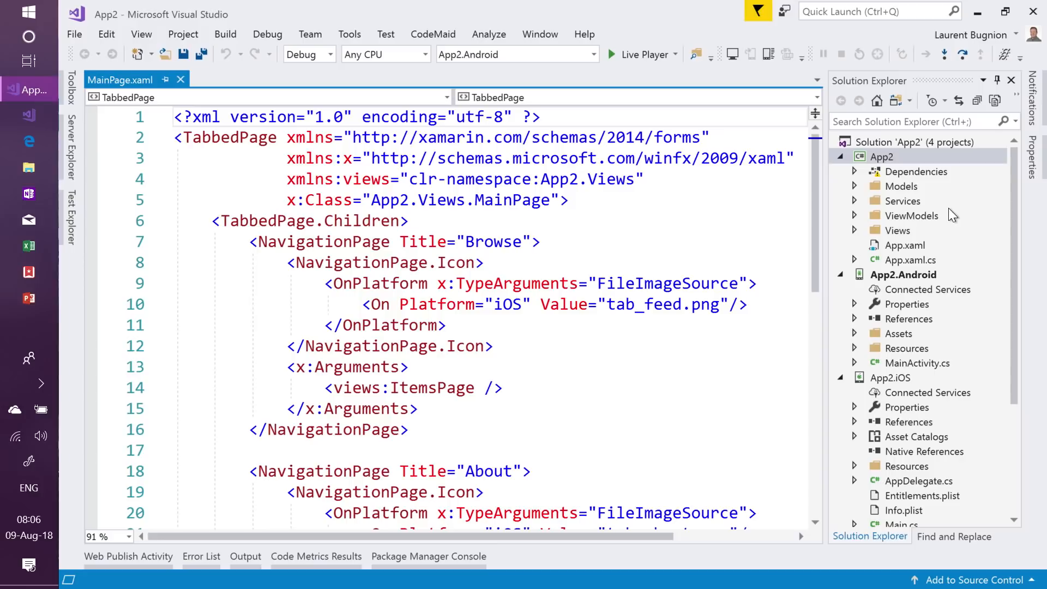